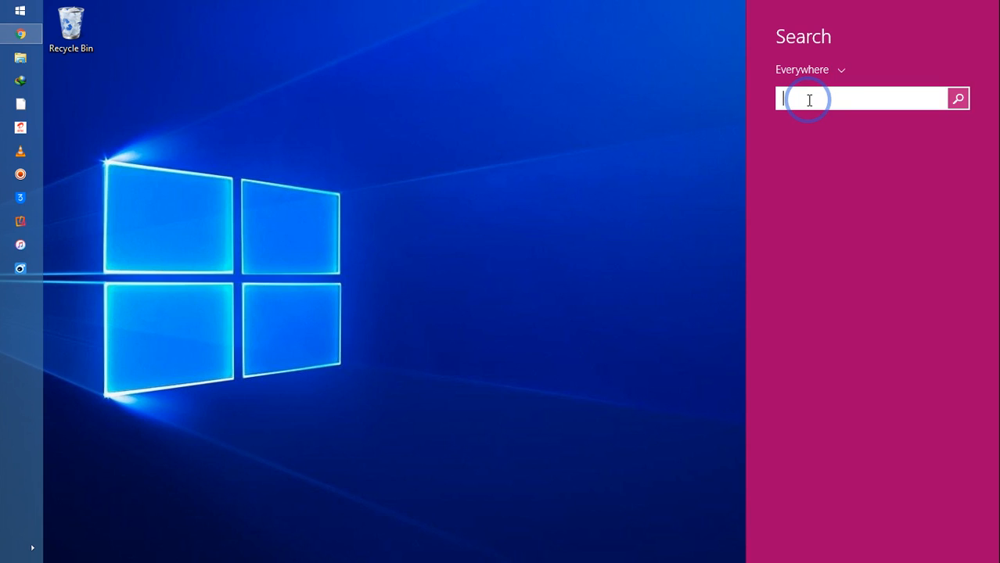
# Search Windows for tinyumbrella.exe and launch it from the results
pyautogui.write('tinyumbrella.exe')
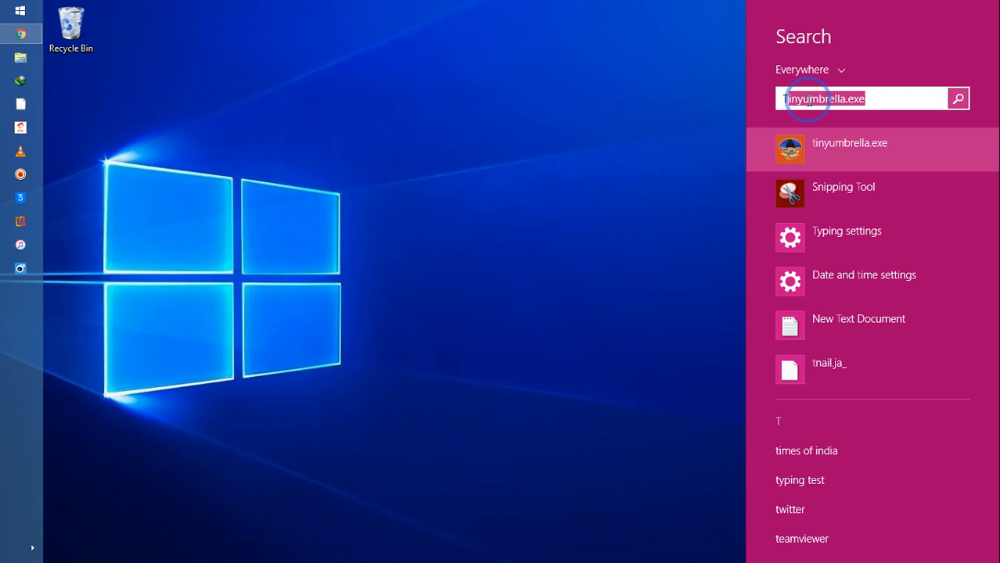
pyautogui.click(849, 149)
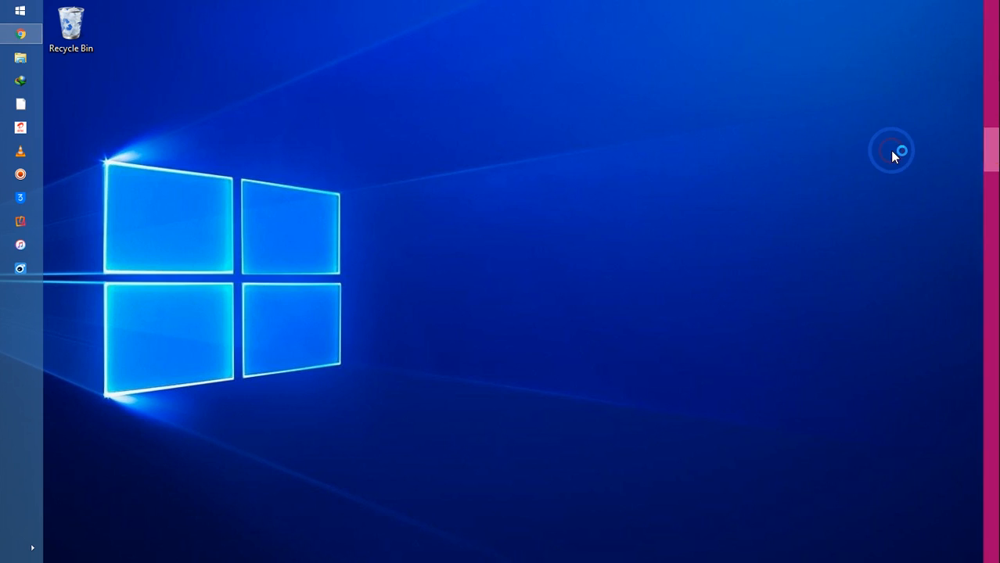
pyautogui.moveTo(430, 244)
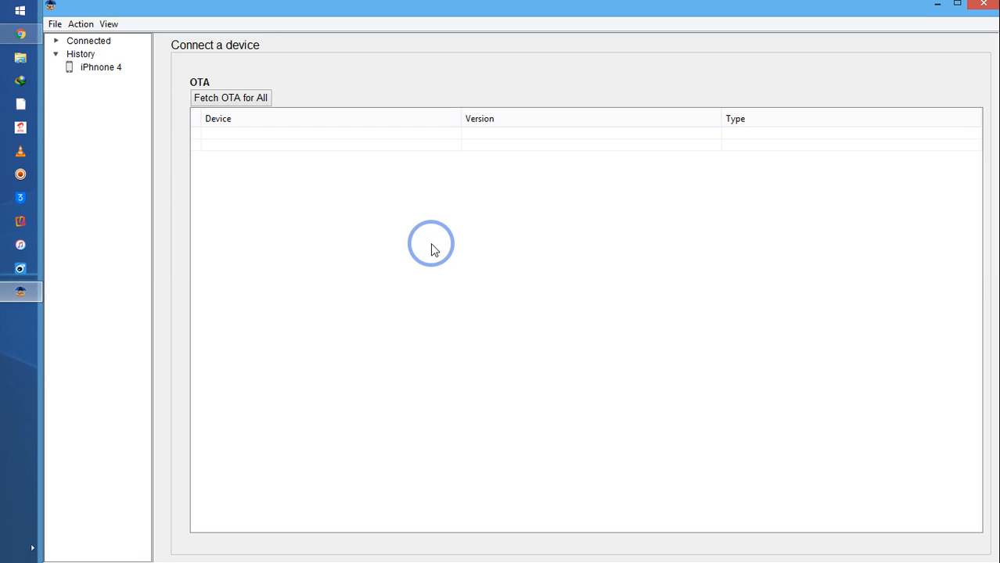
# Fetch OTA signing for all devices and select iPhone 4 under History
pyautogui.click(230, 97)
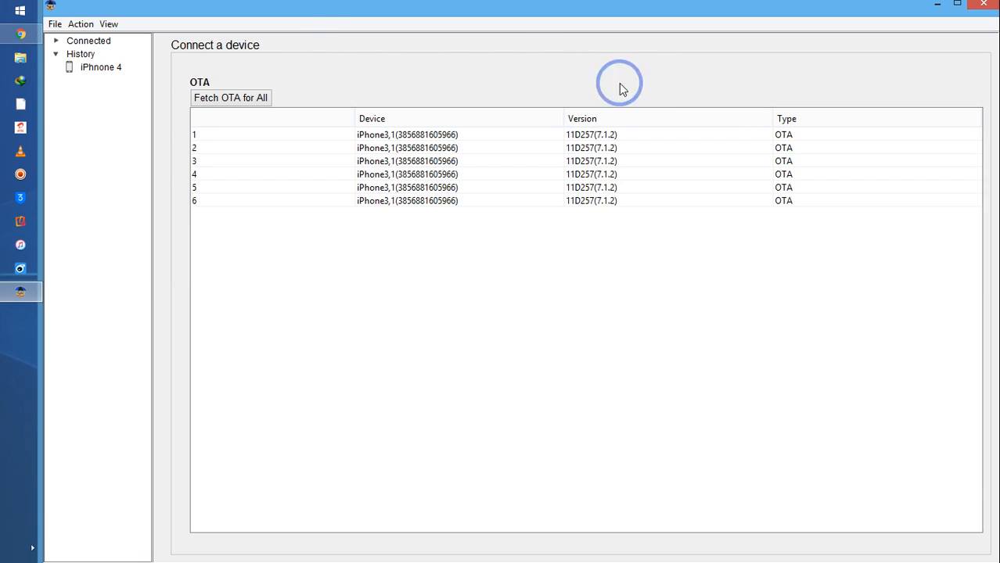
pyautogui.moveTo(305, 280)
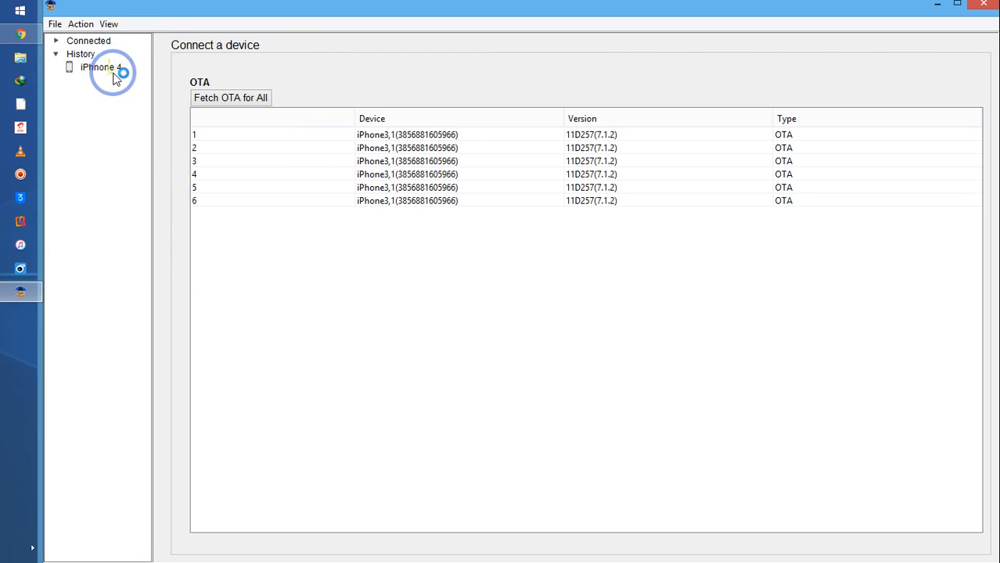
pyautogui.click(97, 68)
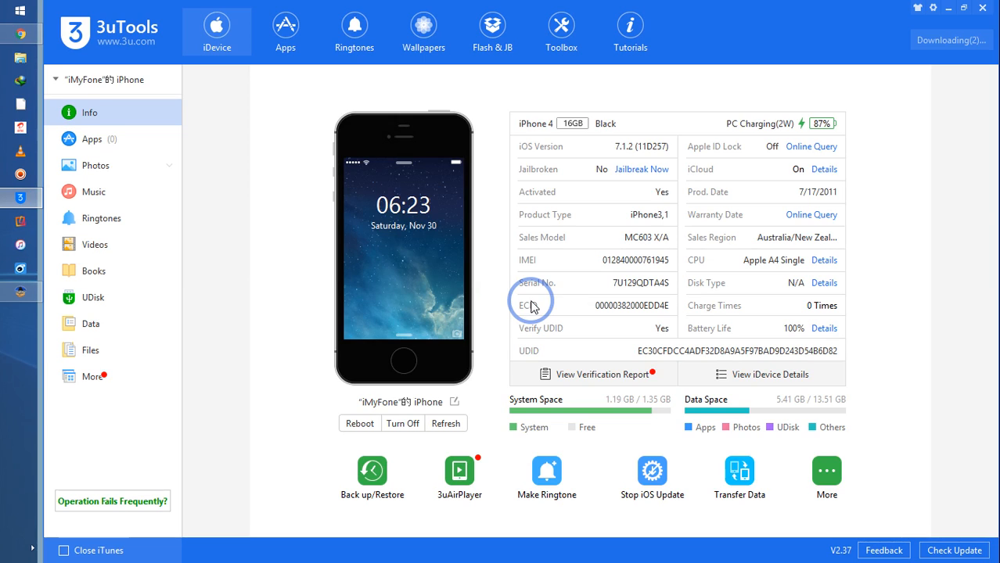
pyautogui.moveTo(594, 313)
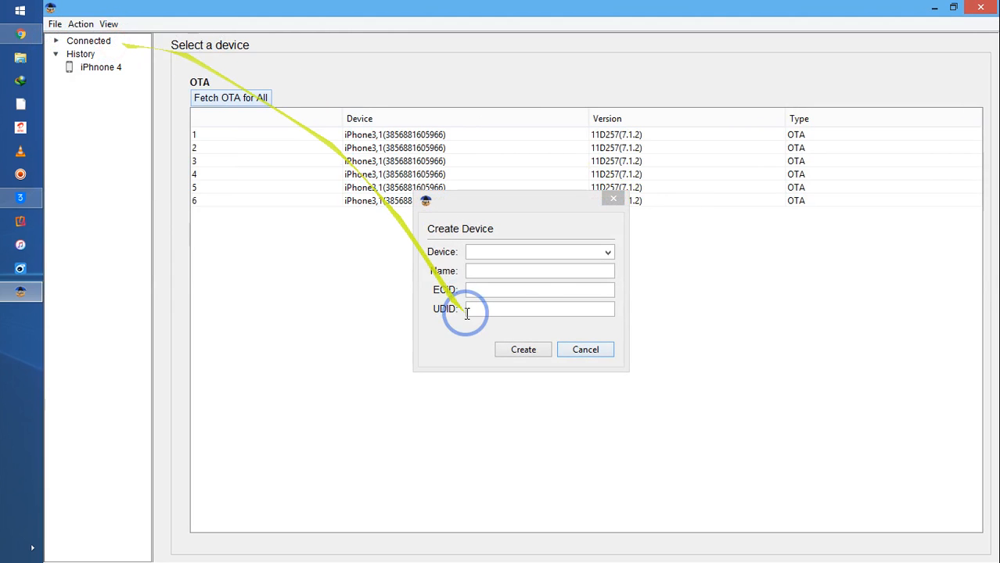
# Fill the device profile: UDID, name iPhone 4, model iPhone3,1 (iPhone 4 (GSM))
pyautogui.write('DF32D8A9A5F97BAD9D243D54B6D82')
pyautogui.write('iPhone 4')
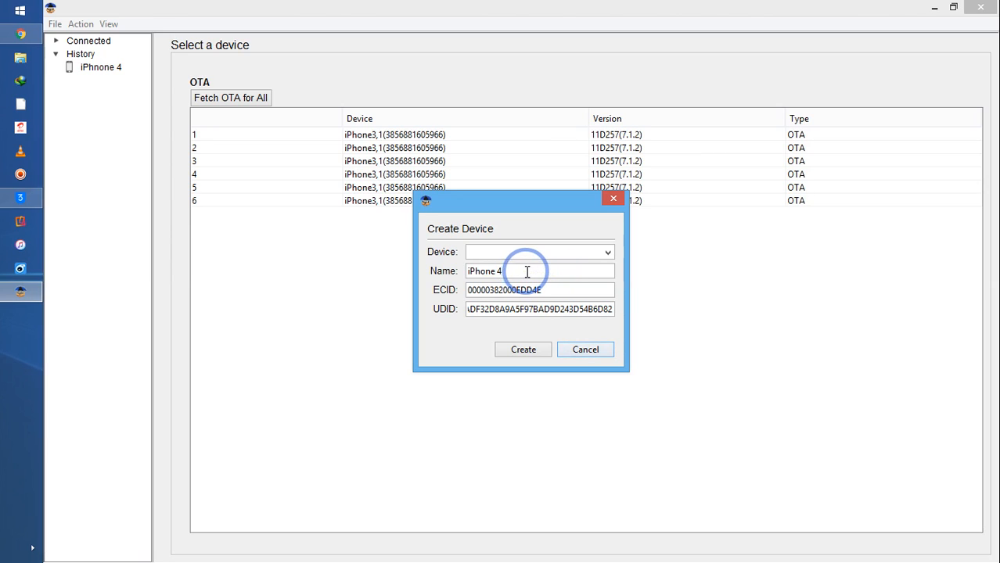
pyautogui.click(522, 349)
pyautogui.write('iPhone3,1')
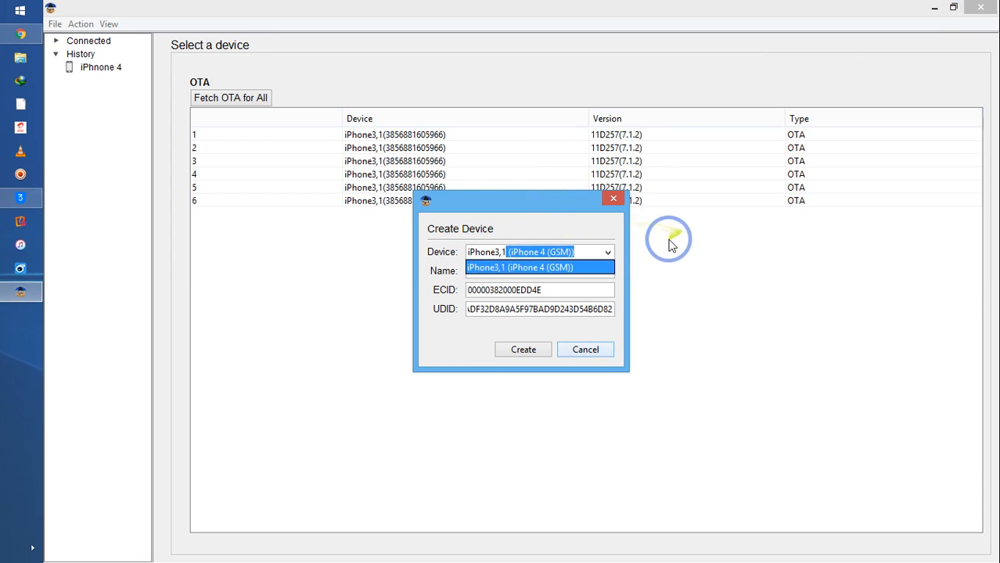
pyautogui.click(585, 350)
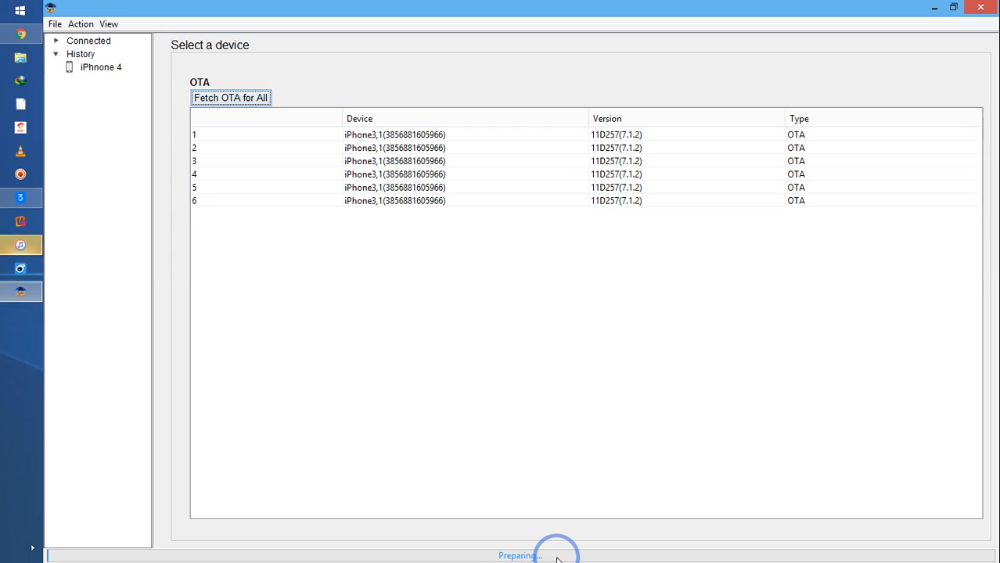
# Fetch the iPhone 4's SHSH blobs and review the 7.1.2 entries
pyautogui.click(230, 97)
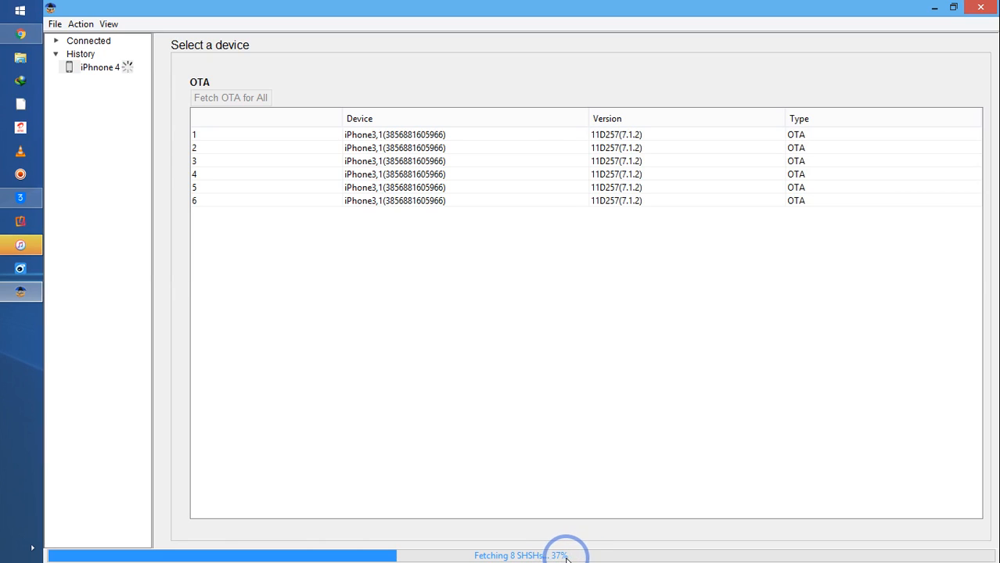
pyautogui.moveTo(626, 556)
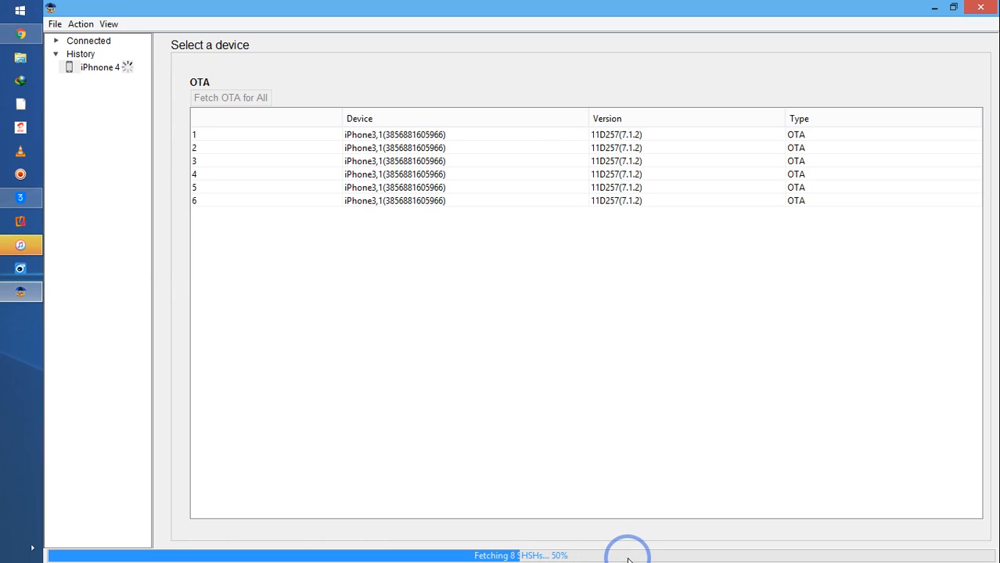
pyautogui.click(395, 200)
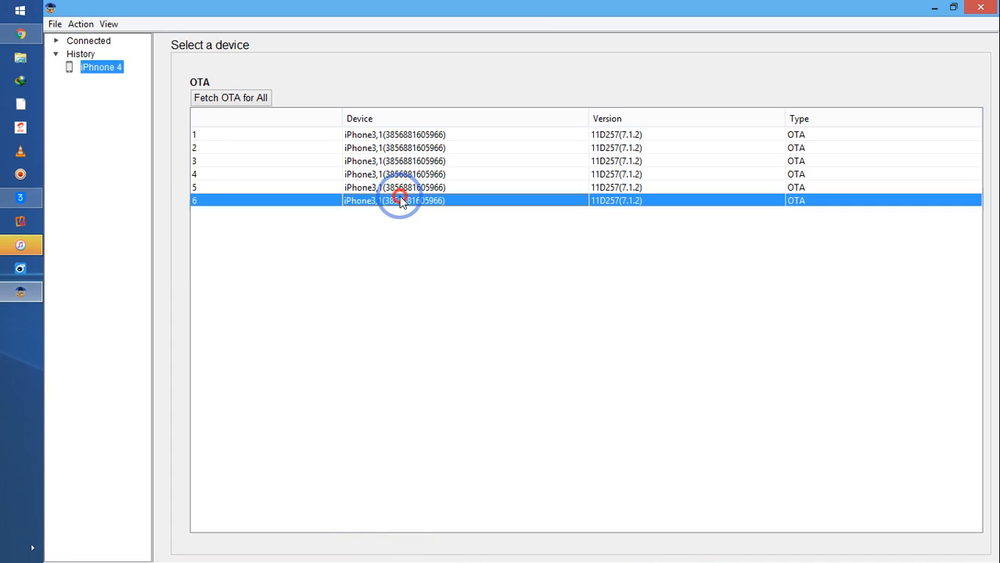